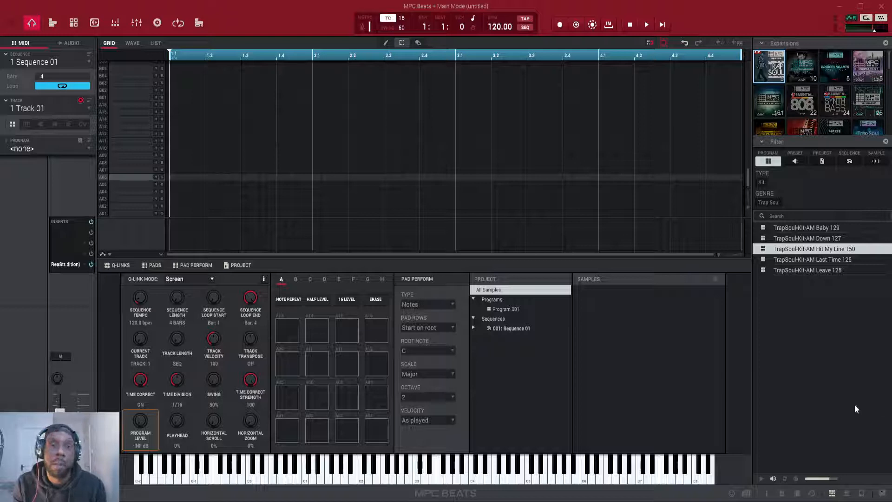
mouse_move(847, 238)
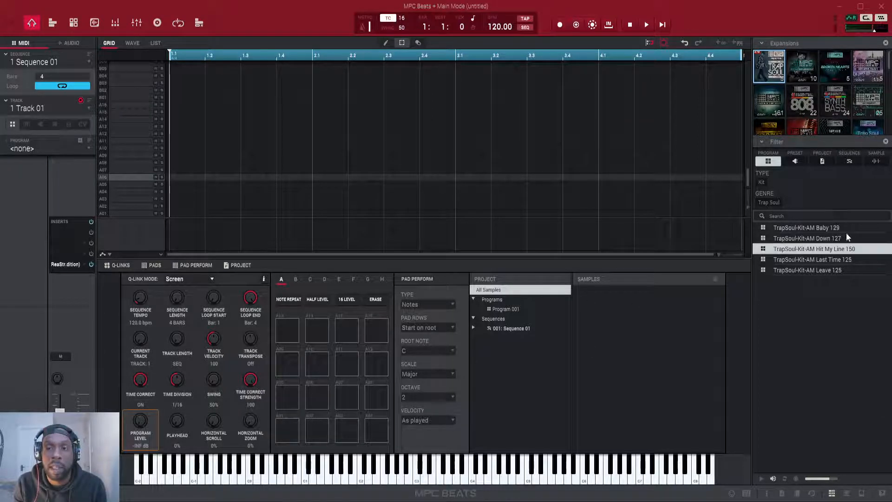
mouse_move(834, 460)
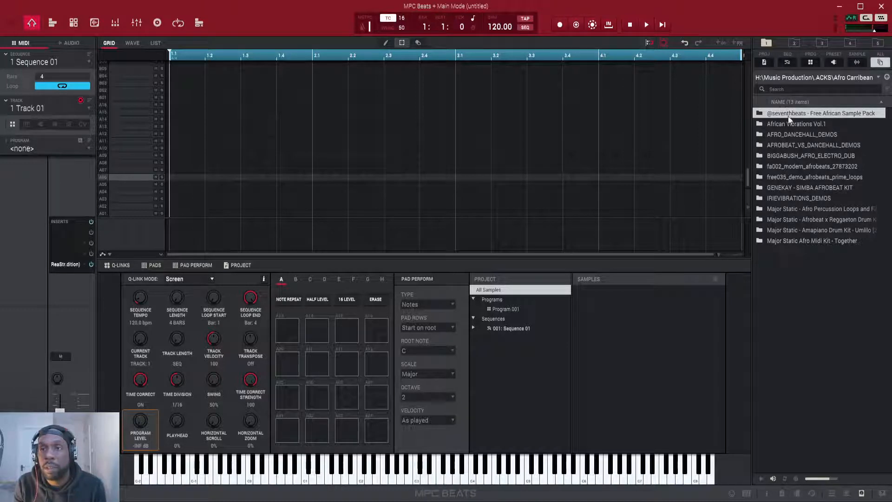
mouse_move(798, 220)
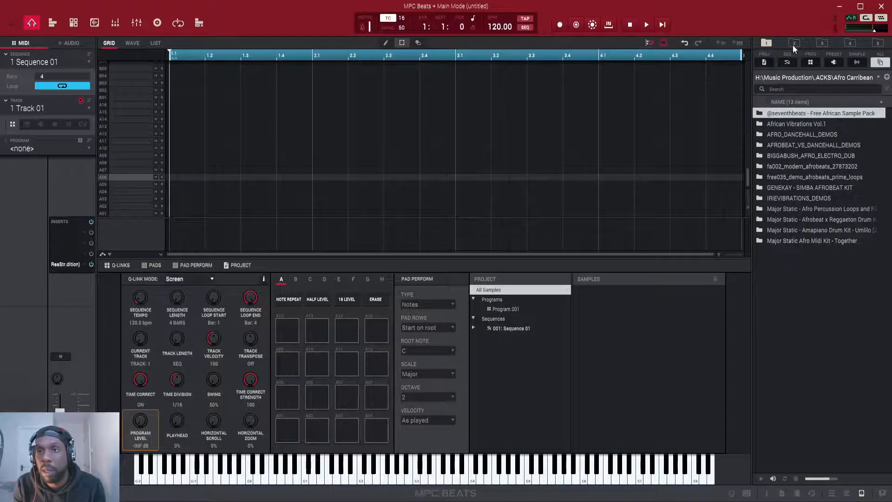
- Preview browser shortcuts 2 and 3, landing back on the MPC KITS folder
left_click(794, 42)
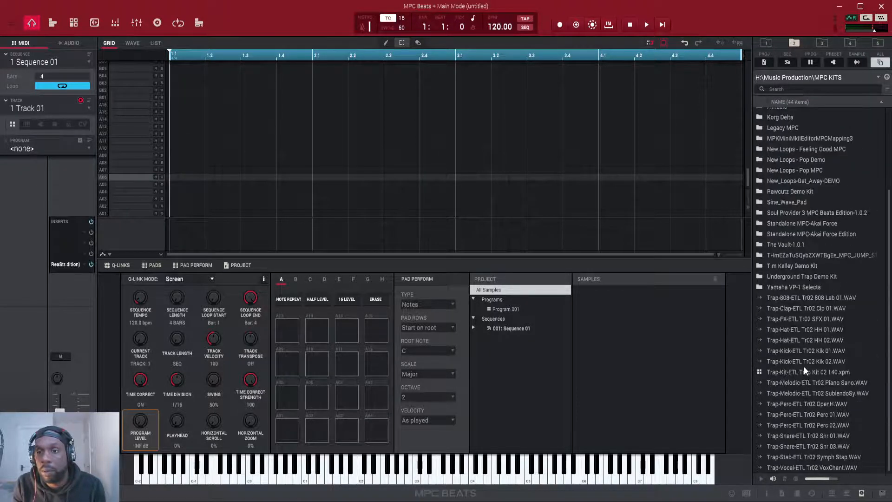
left_click(821, 42)
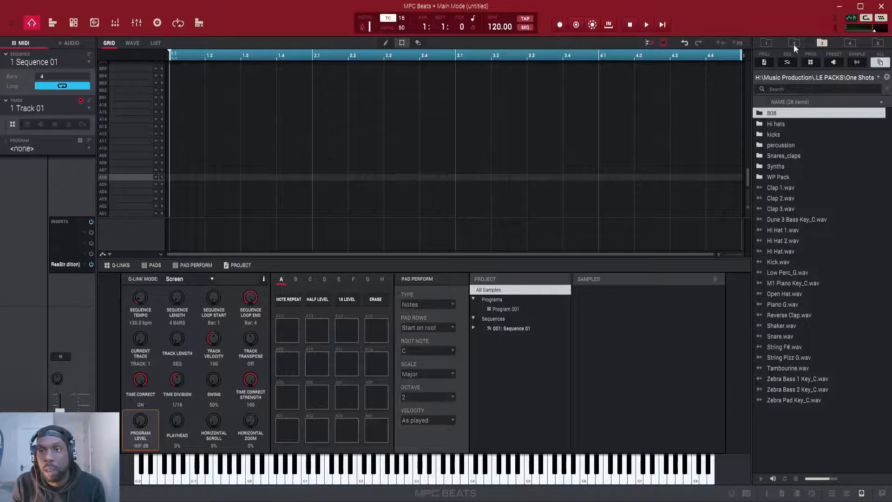
left_click(793, 43)
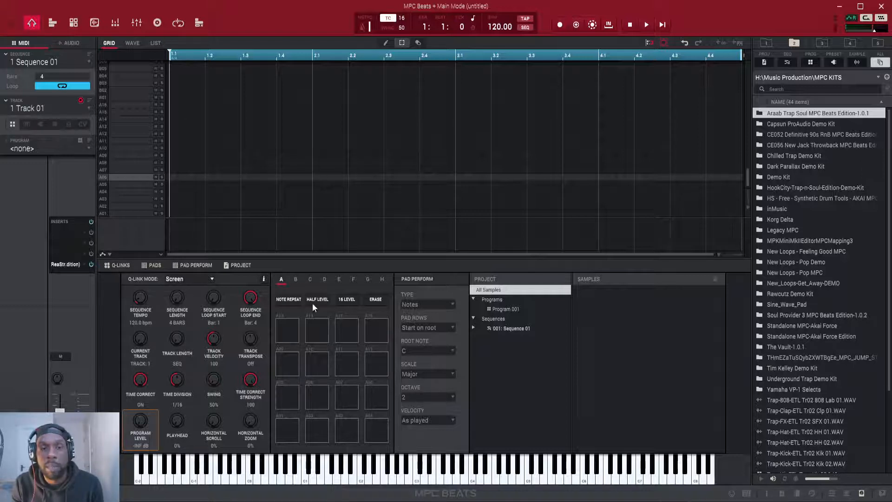
mouse_move(351, 382)
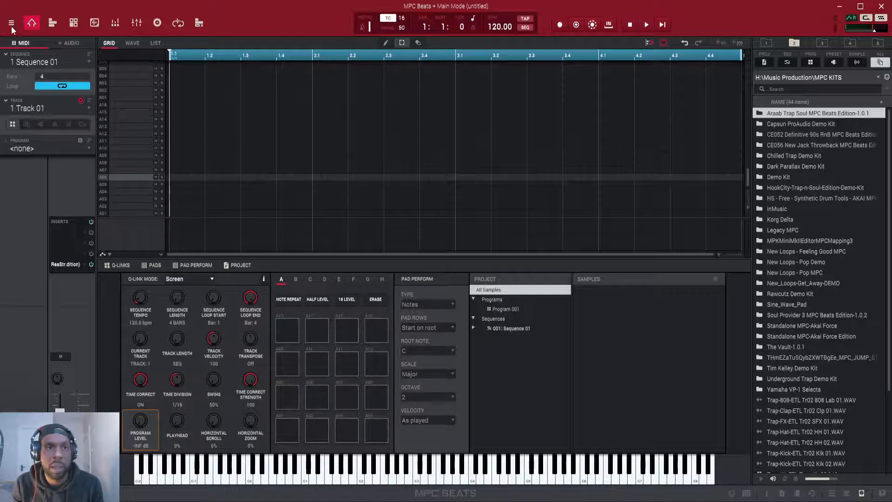
- Bring up the main menu with its File submenu of project, save and export options
left_click(8, 22)
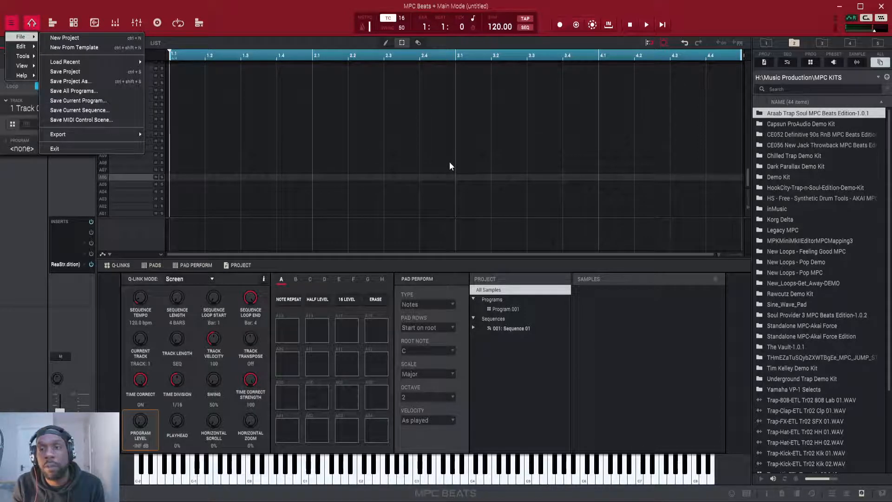
mouse_move(340, 136)
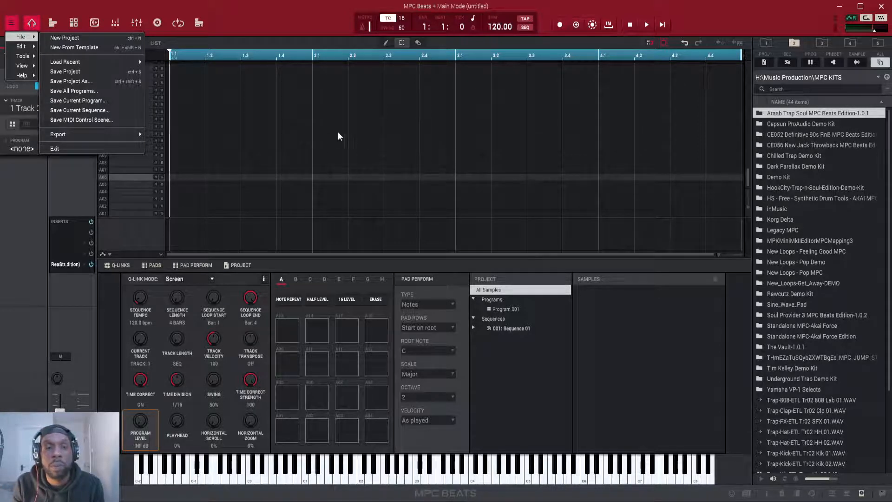
mouse_move(318, 288)
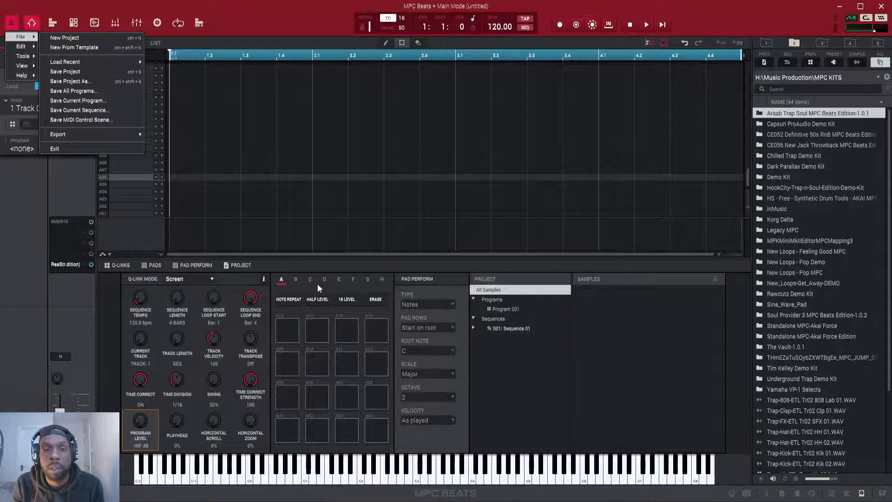
mouse_move(594, 390)
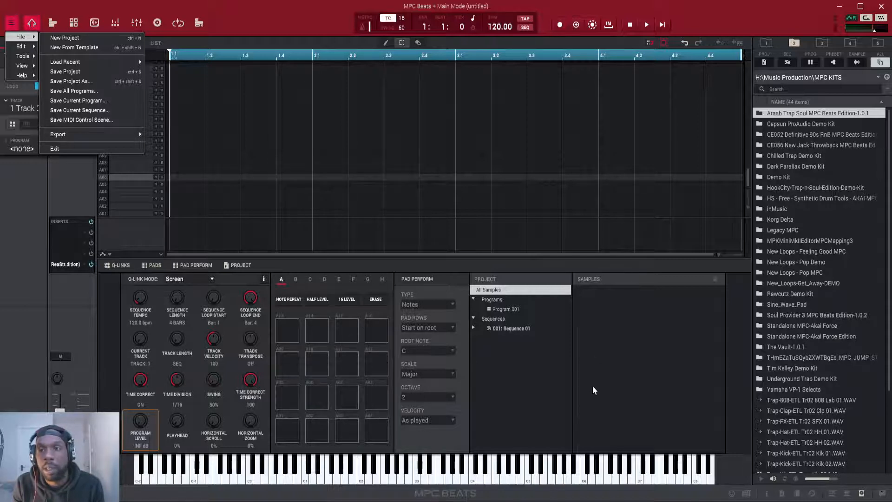
mouse_move(823, 49)
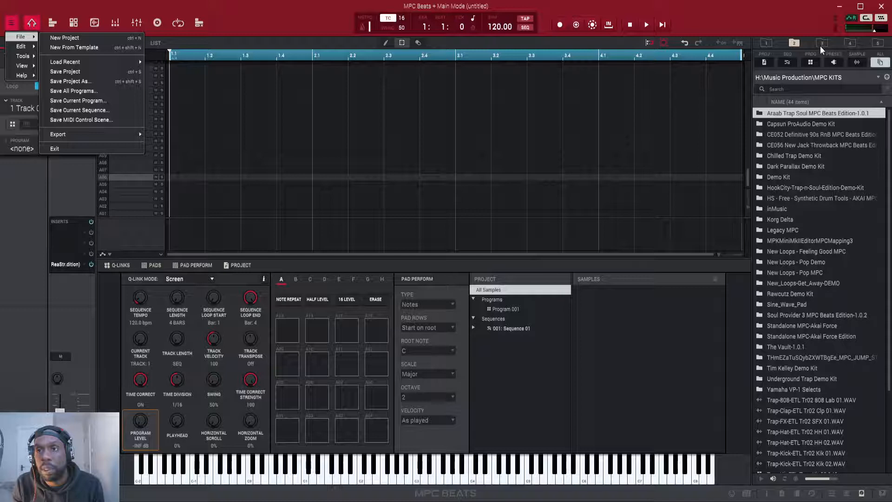
mouse_move(435, 175)
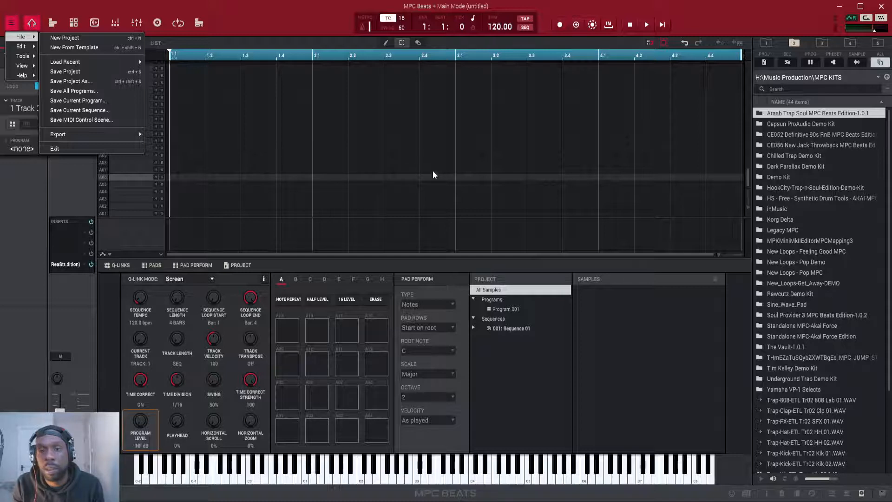
mouse_move(813, 68)
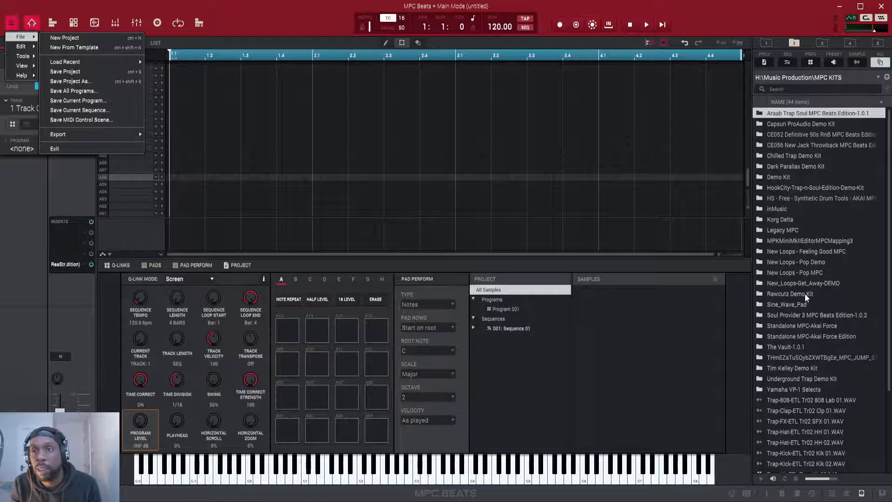
mouse_move(797, 368)
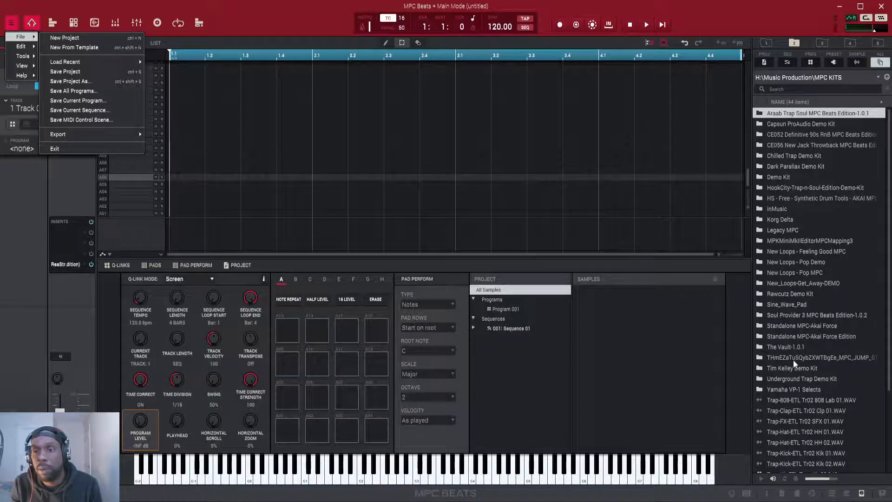
mouse_move(847, 316)
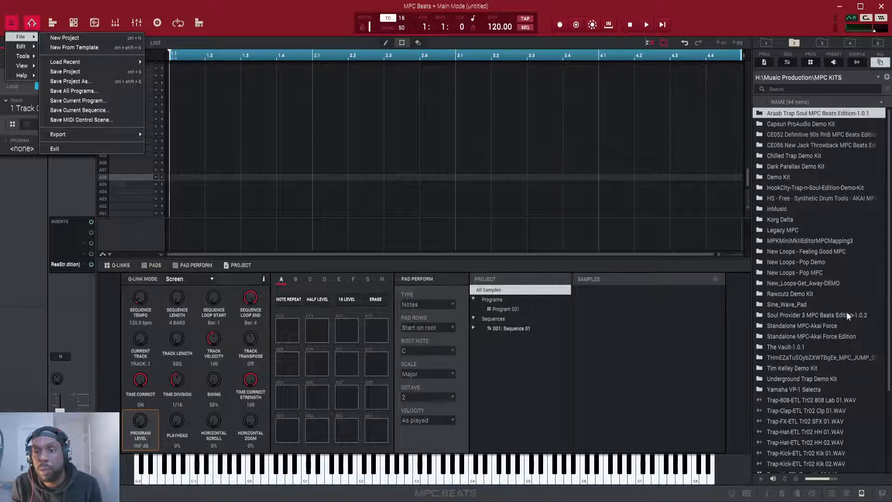
mouse_move(847, 48)
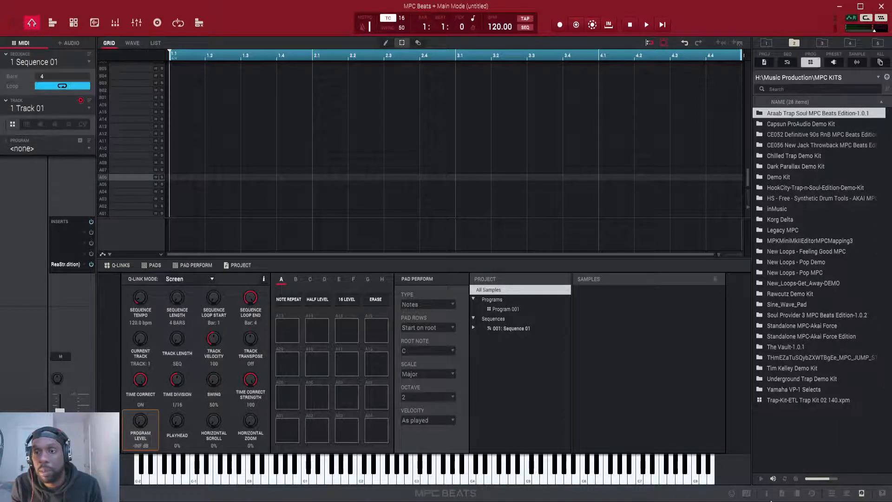
mouse_move(785, 404)
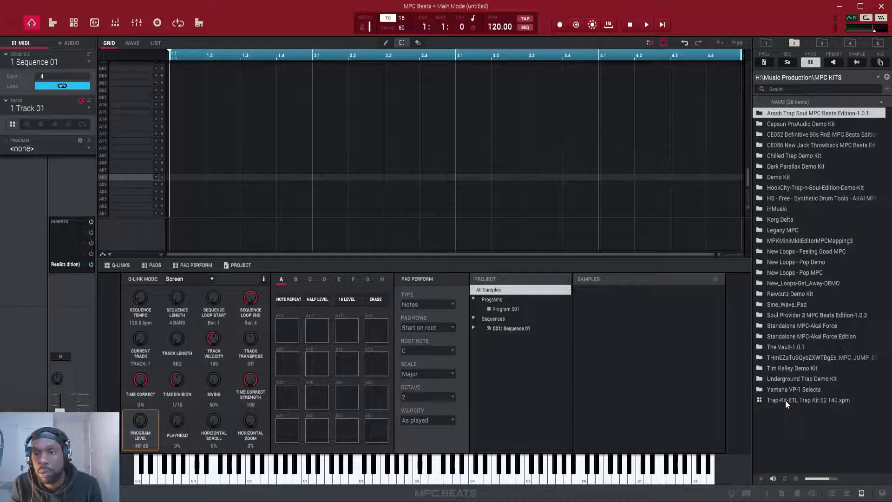
- Load Trap-Kit-ETL Trap Kit 02 140.xpm from MPC KITS so its samples fill the pads
double_click(807, 399)
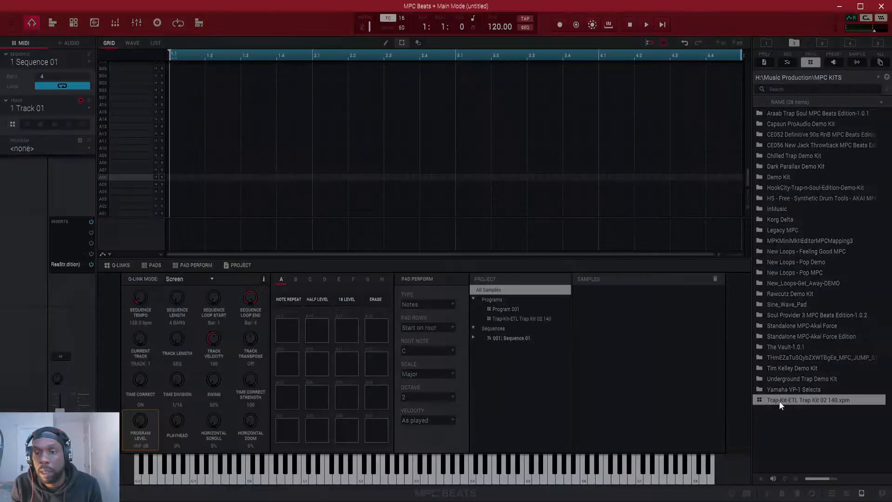
double_click(815, 400)
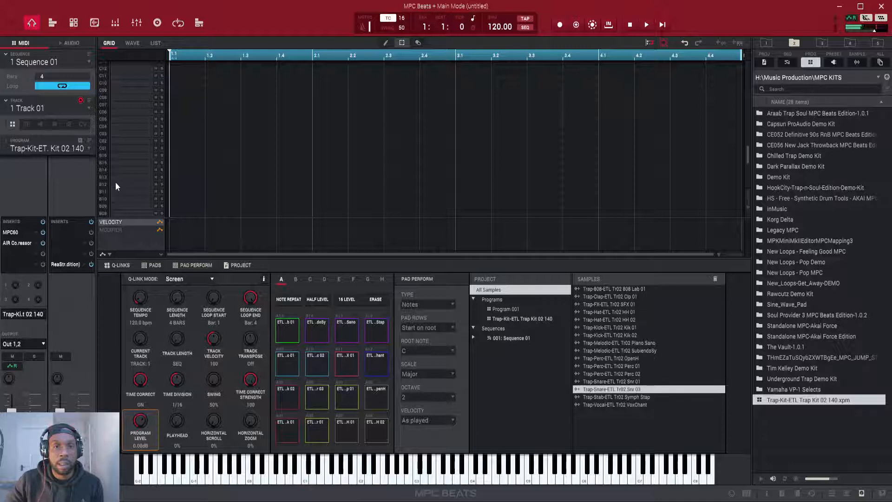
left_click(611, 327)
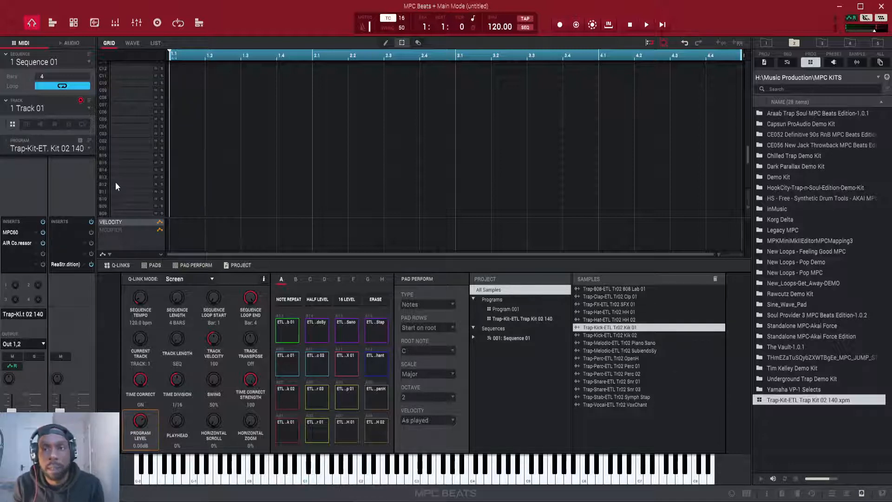
mouse_move(814, 182)
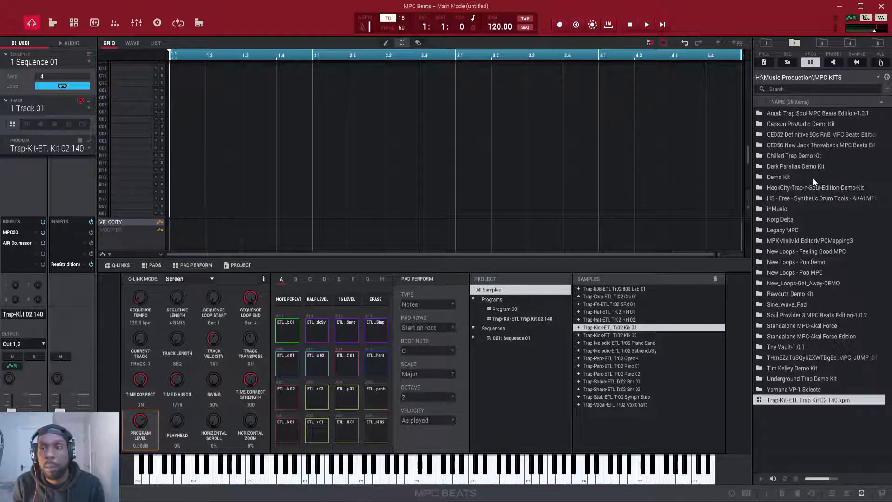
mouse_move(784, 295)
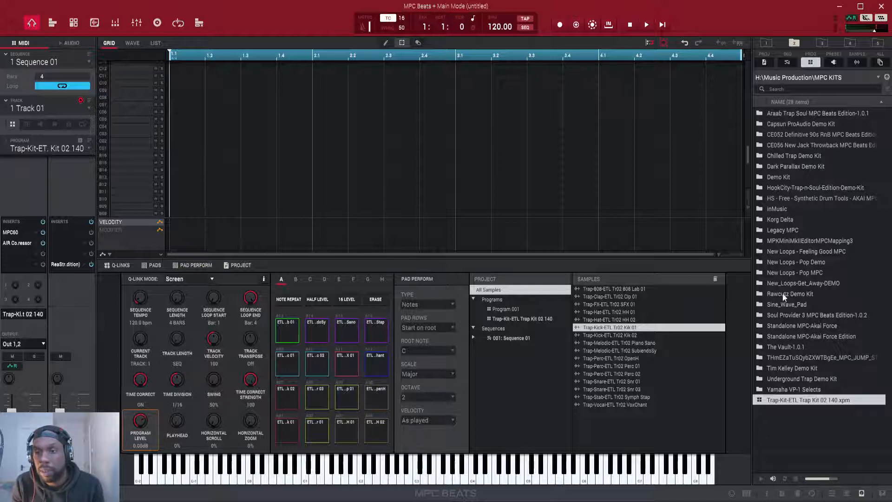
mouse_move(804, 247)
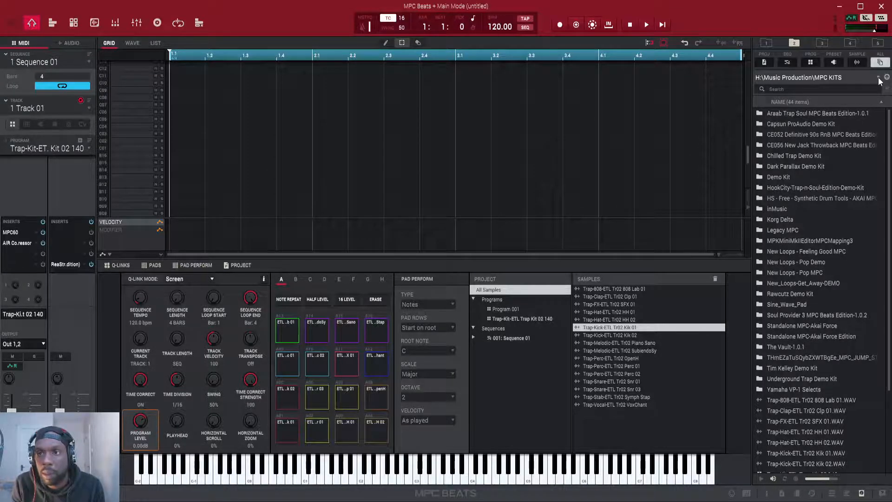
- Navigate from the H: drive through Music Production and Sample Packs to the Afro Carribean folder
left_click(874, 81)
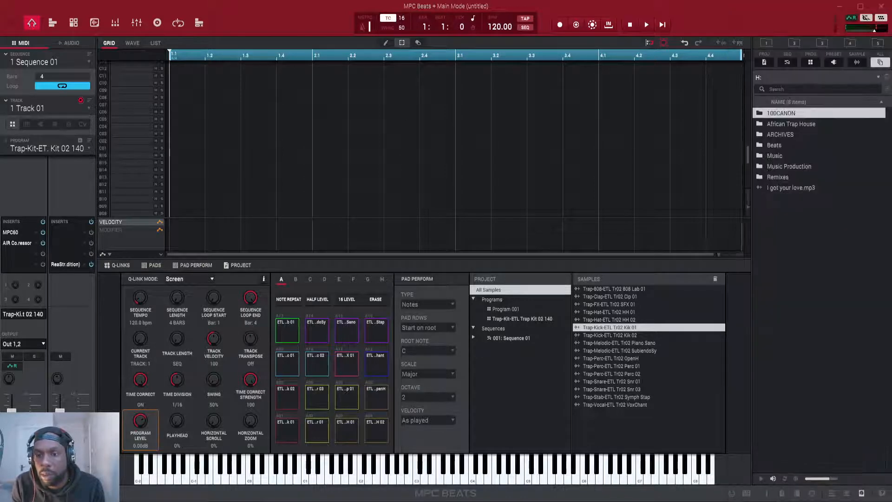
double_click(789, 166)
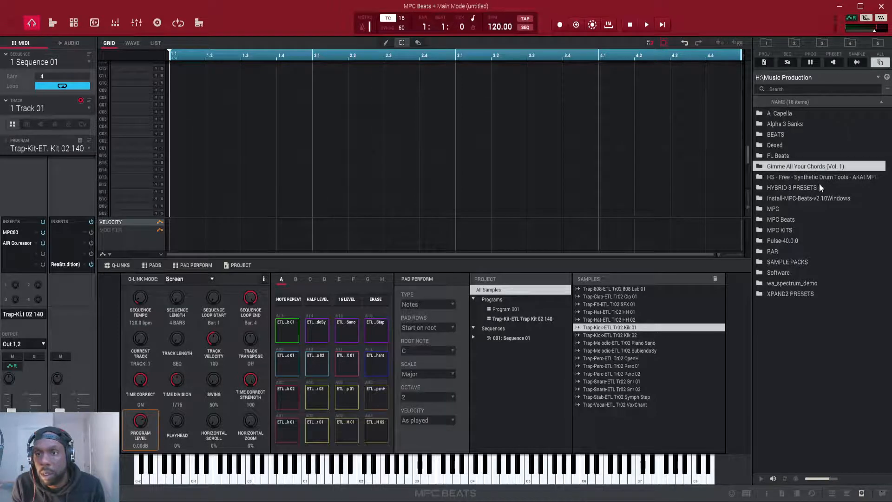
mouse_move(790, 230)
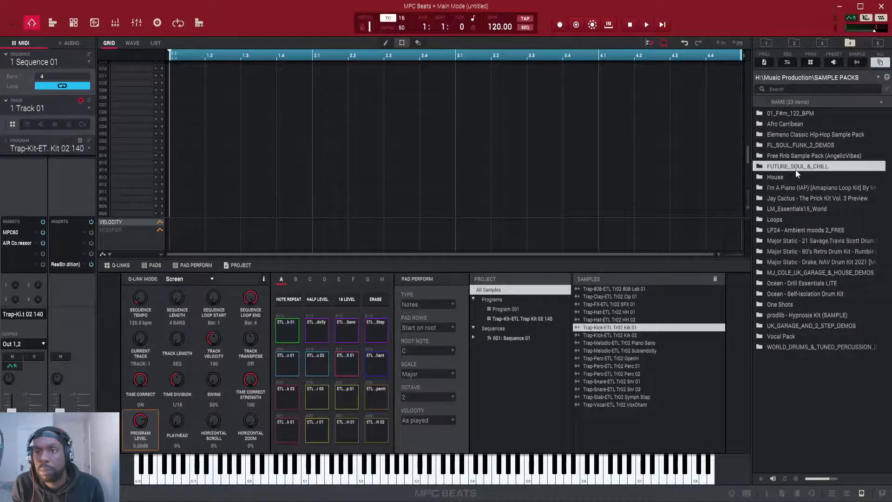
double_click(802, 166)
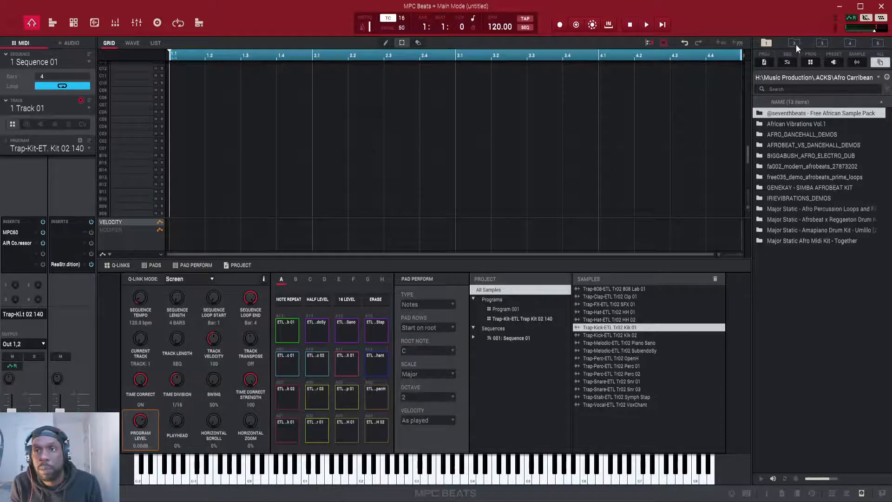
- Show the MPC Beats documents folder via shortcut 1 and scroll its project listing
left_click(819, 43)
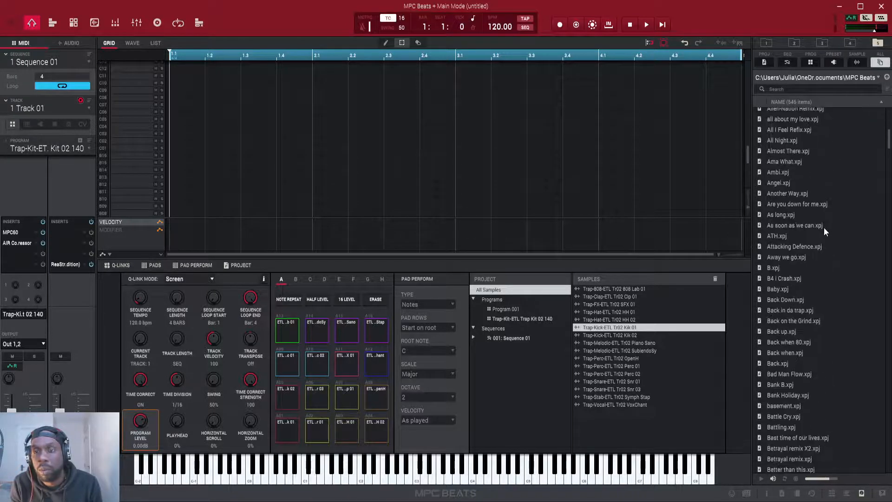
scroll("down", 3)
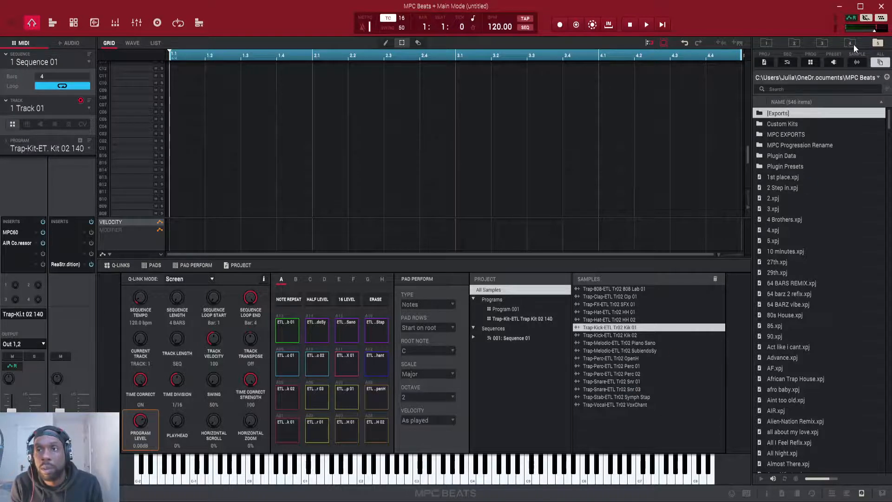
mouse_move(729, 364)
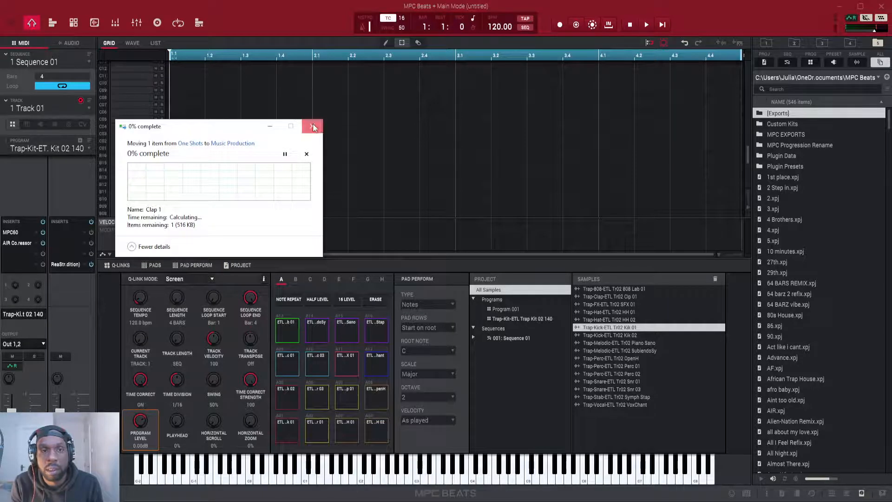
- Dismiss the Windows file-move progress window over the workspace
left_click(312, 127)
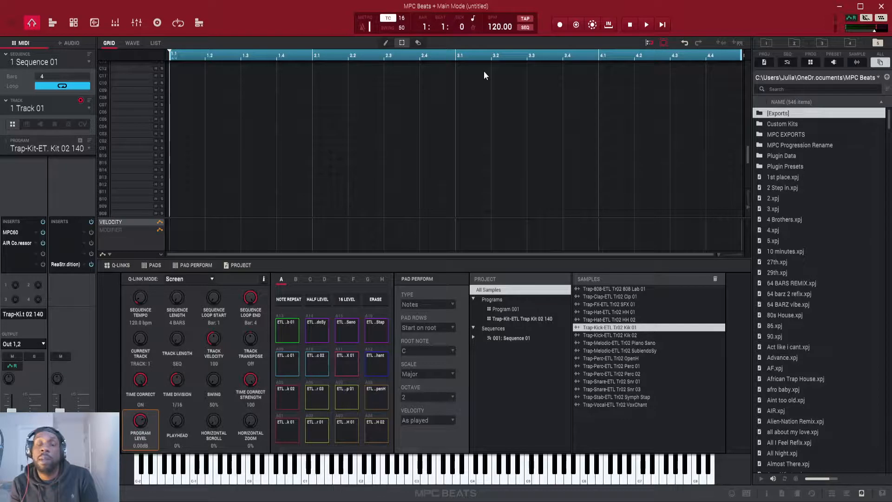
mouse_move(493, 84)
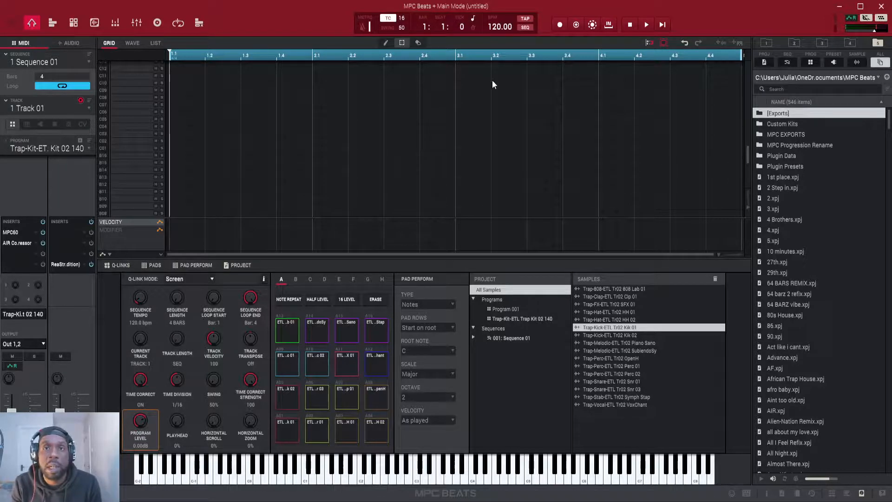
mouse_move(776, 142)
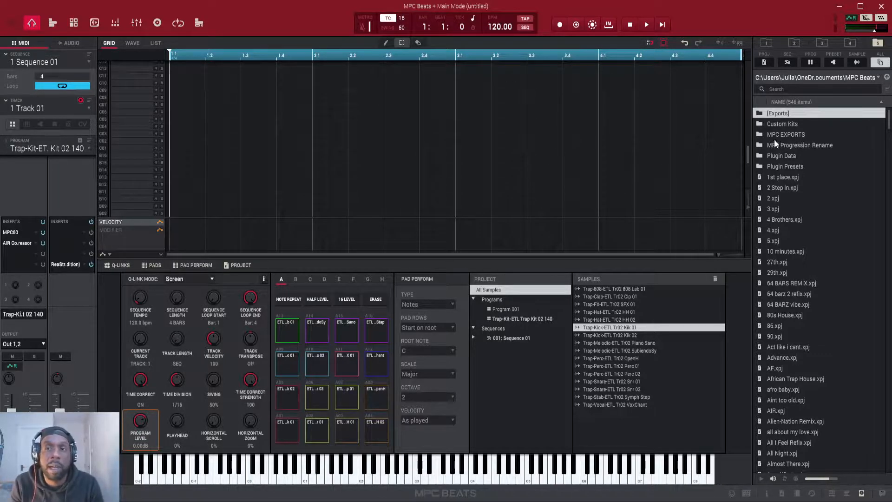